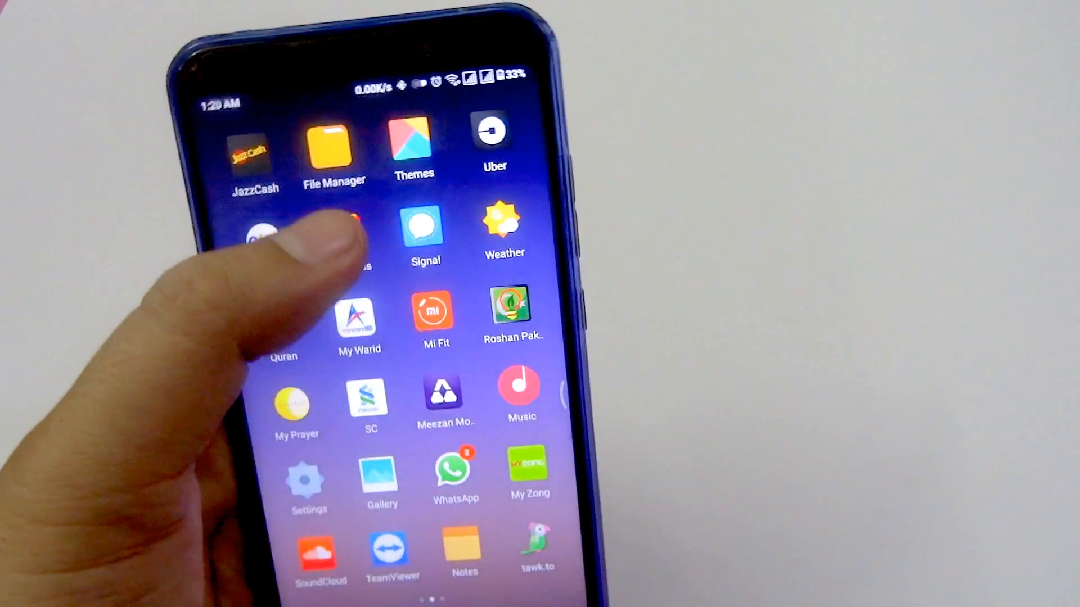
Launch the Themes app from the home screen to reach its icon style gallery
click(412, 145)
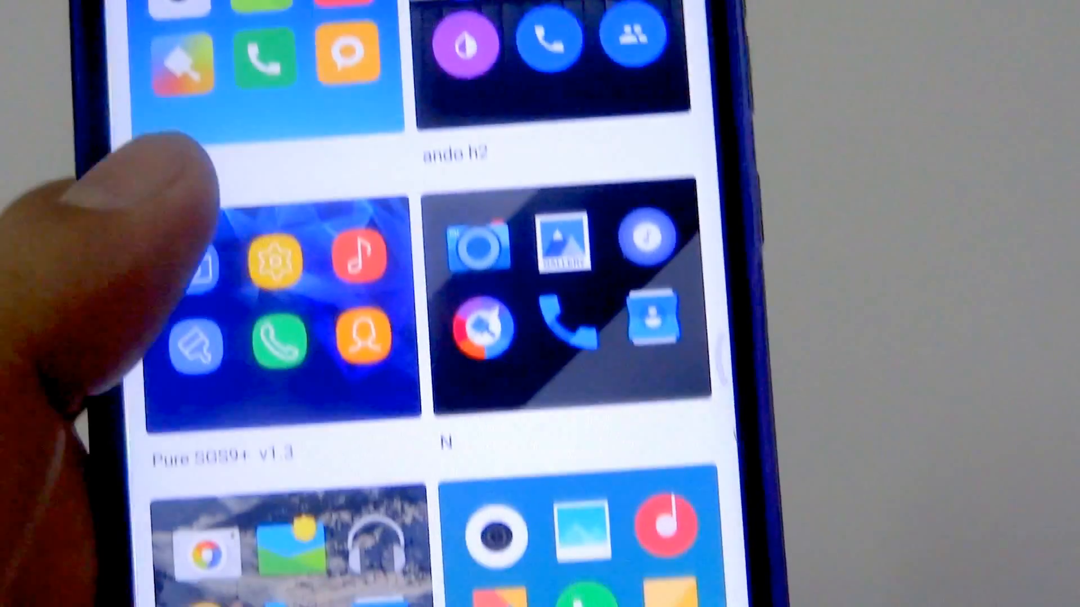
Scroll the icon gallery down to reach the Limitless icon pack
scroll(down, 3)
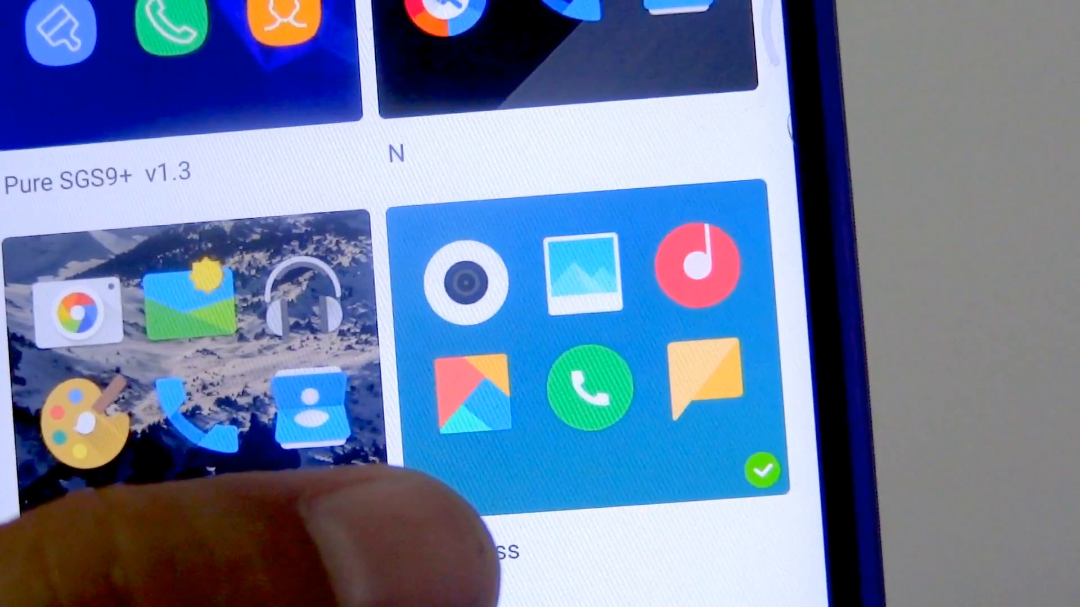
scroll(down, 3)
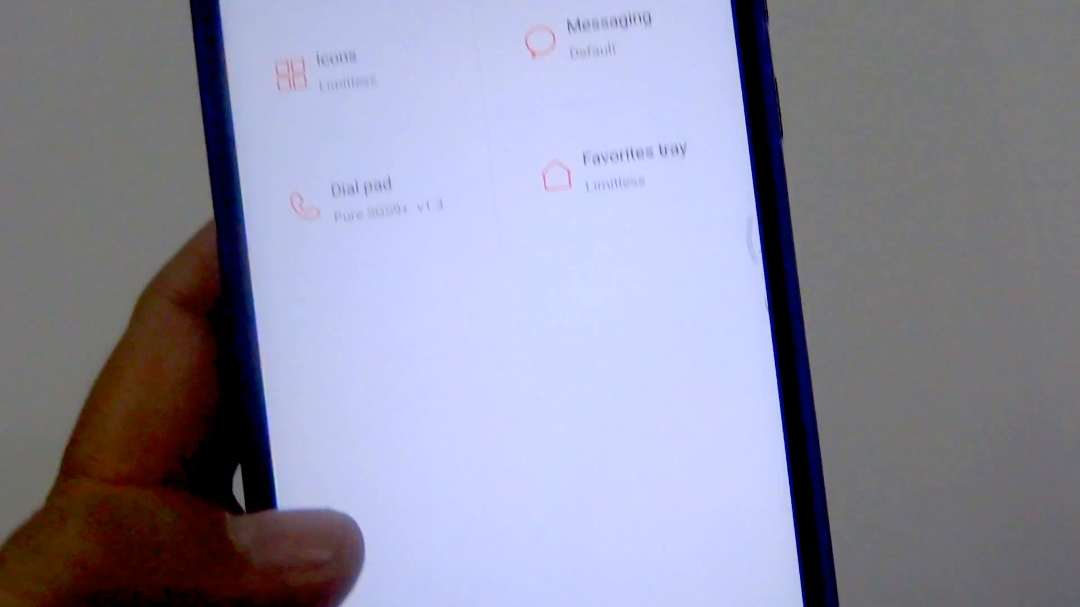
scroll(down, 3)
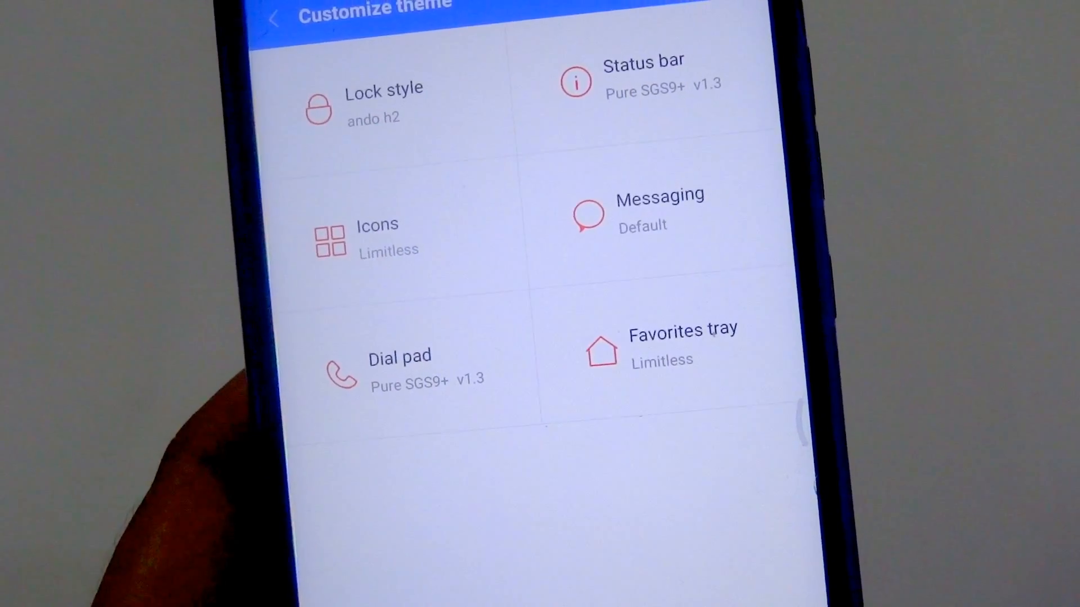
click(271, 14)
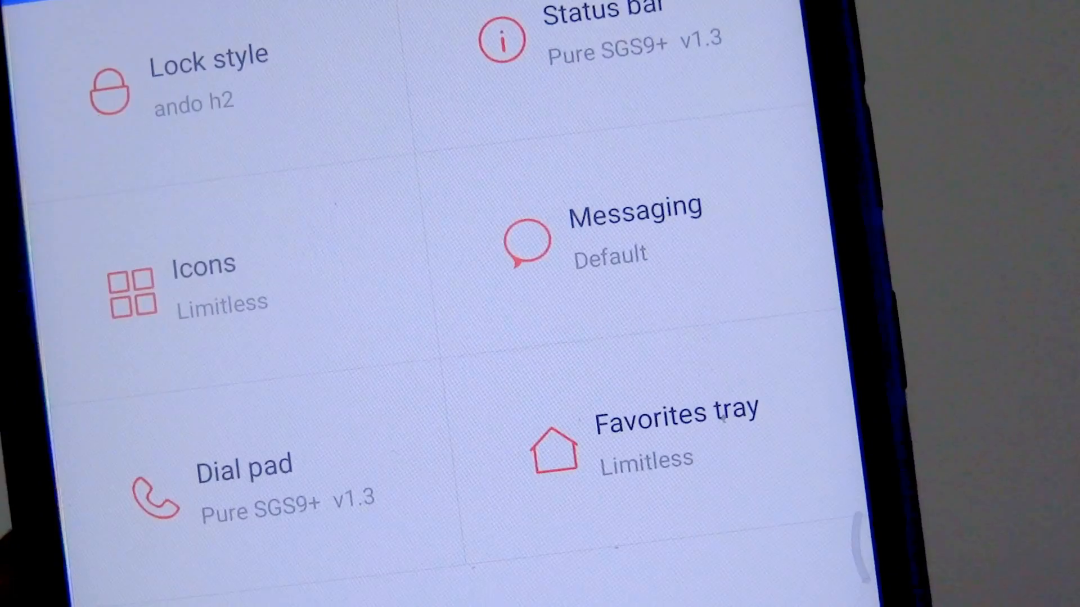
scroll(down, 3)
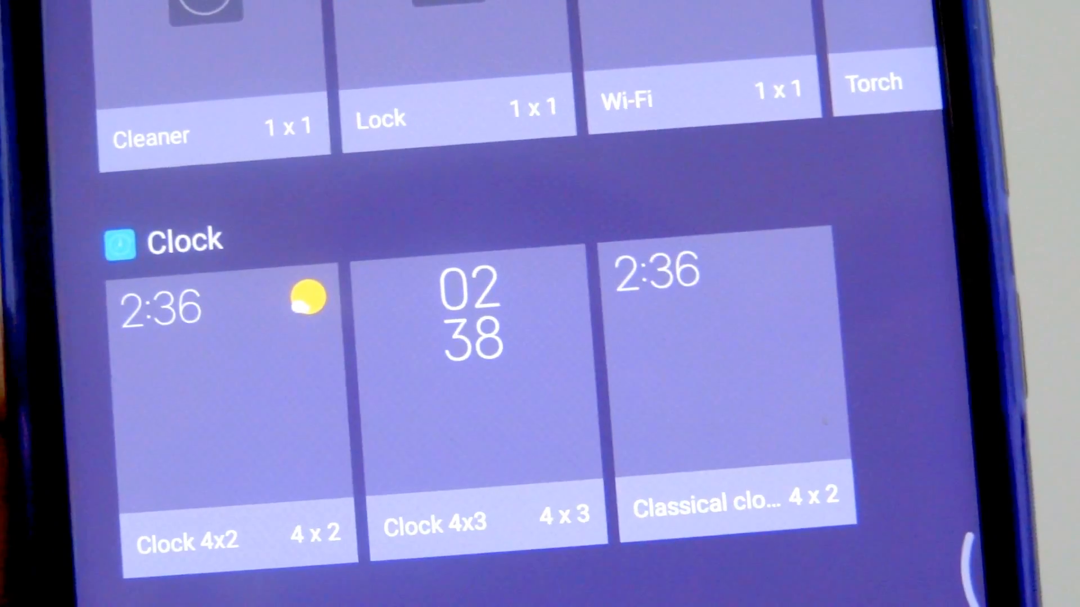
Scroll the widget list down to the Clock widgets
scroll(down, 3)
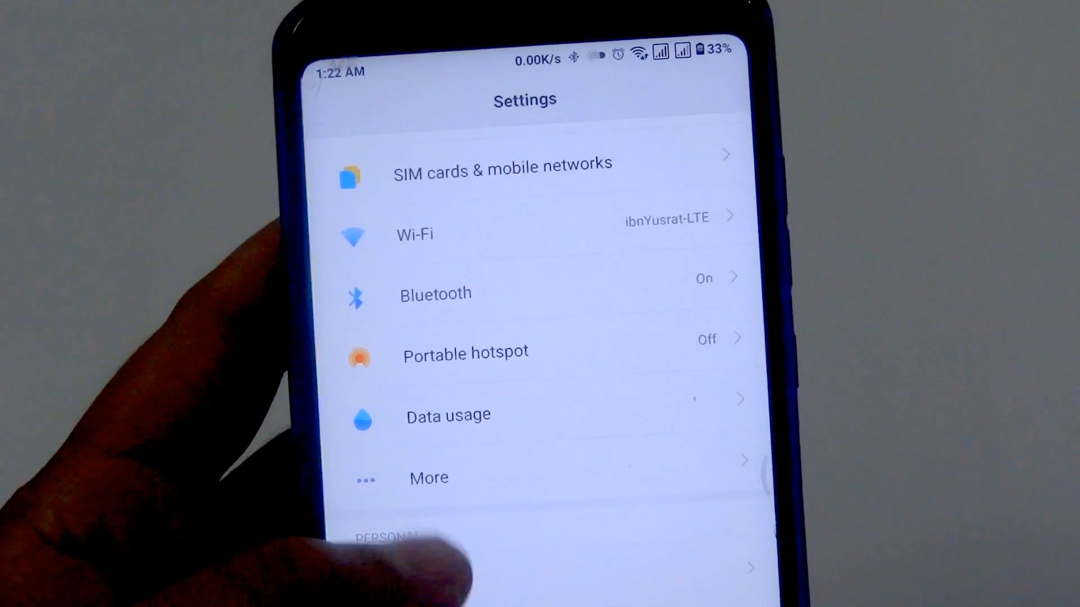
scroll(up, 3)
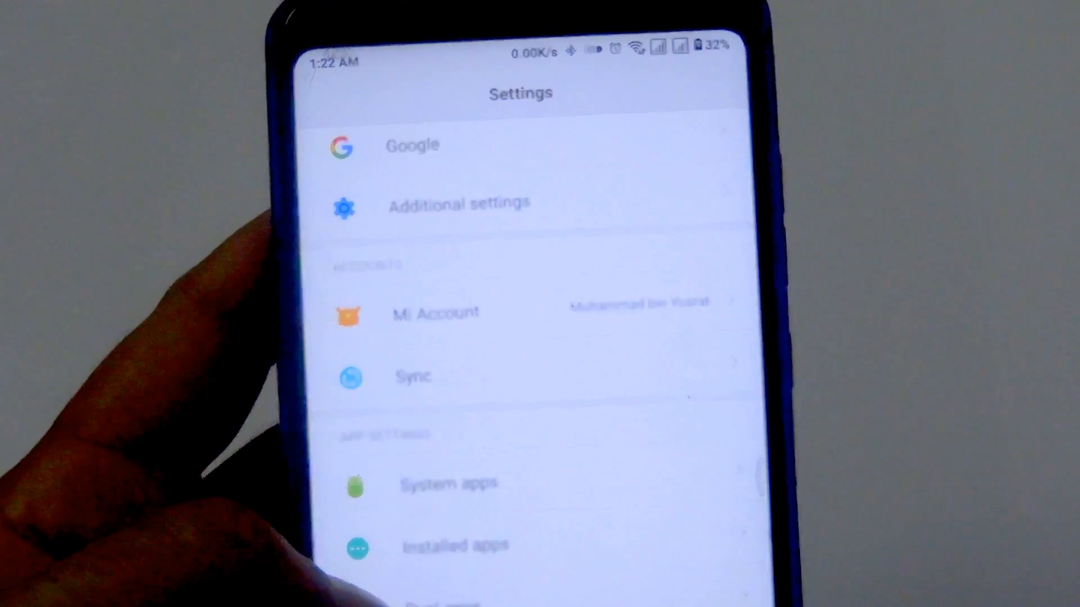
scroll(down, 3)
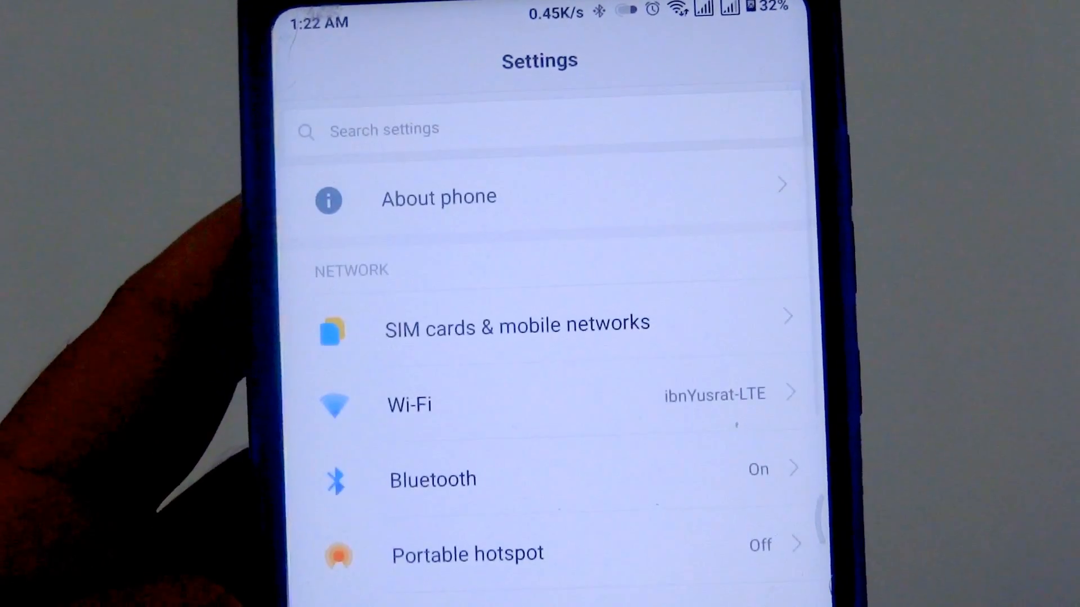
scroll(down, 3)
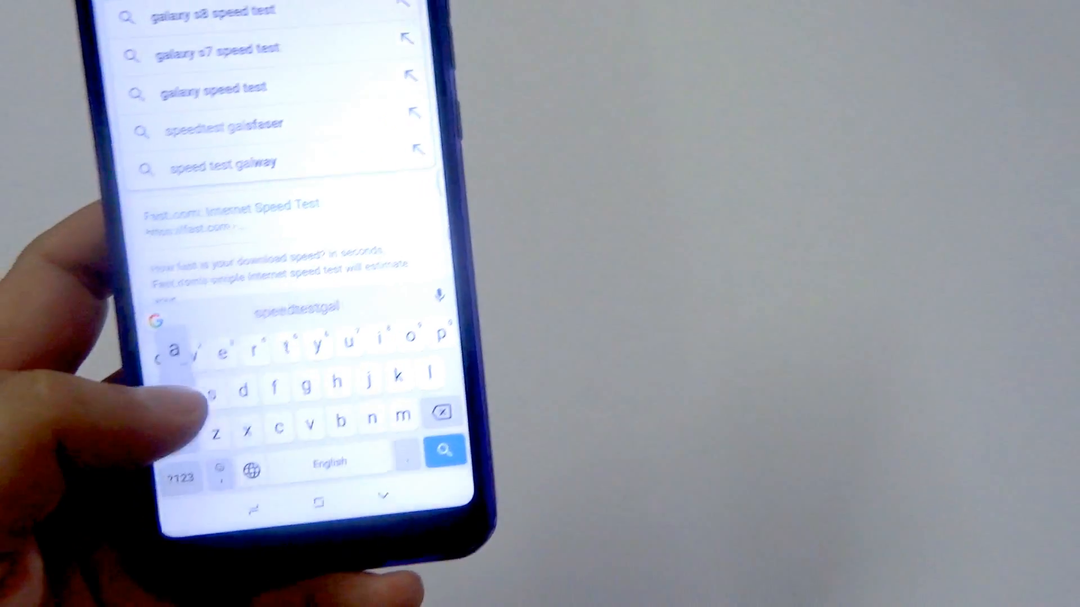
Search Google for 'galaxy note 8 wallpaper' in Chrome
text(x)
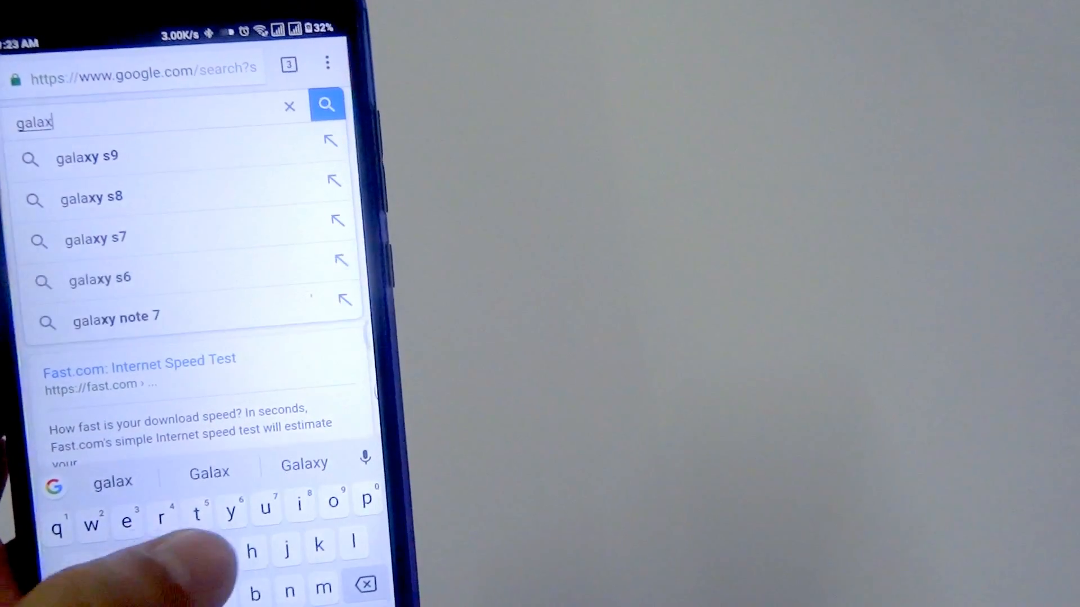
text(y note 8)
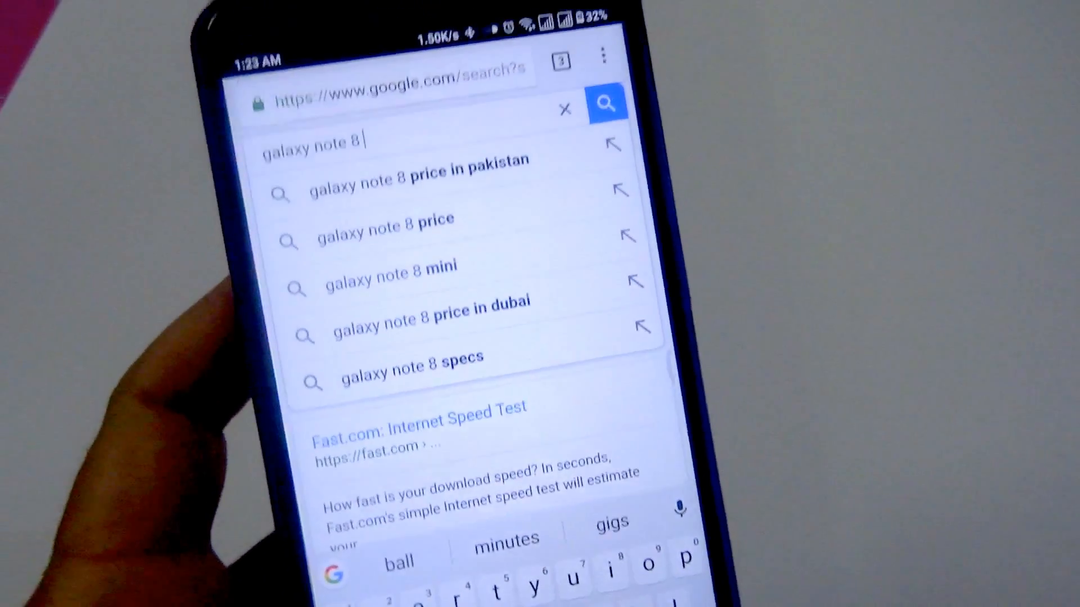
text(wallpaper)
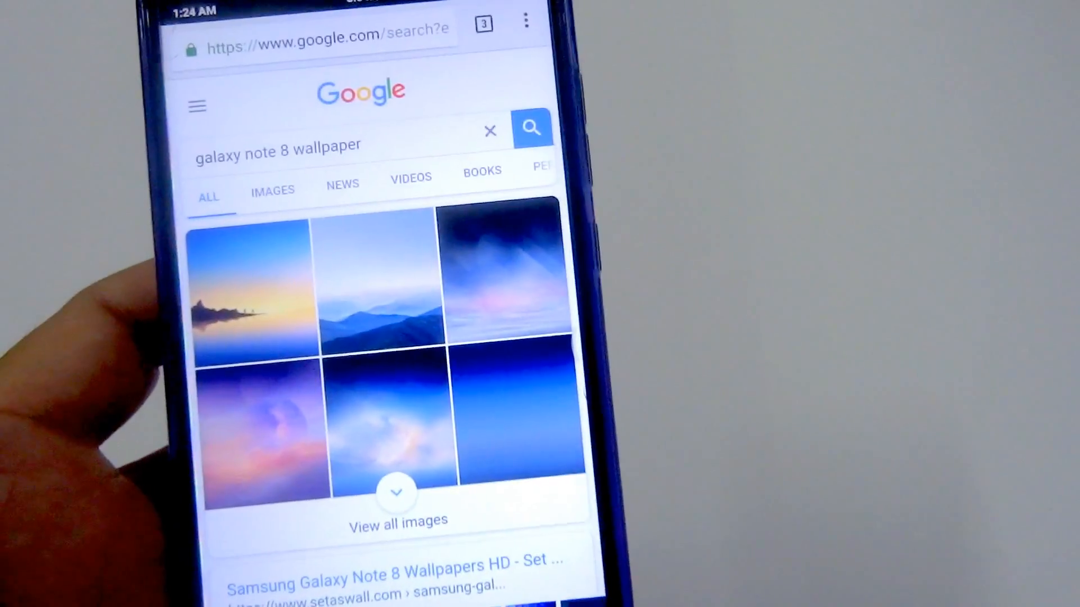
click(272, 184)
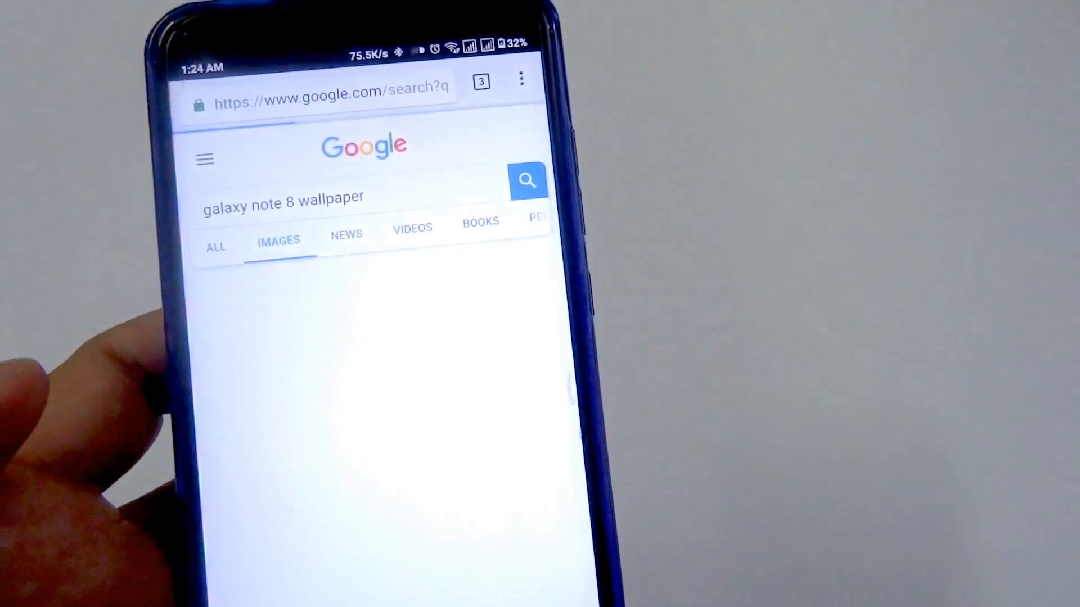
scroll(down, 3)
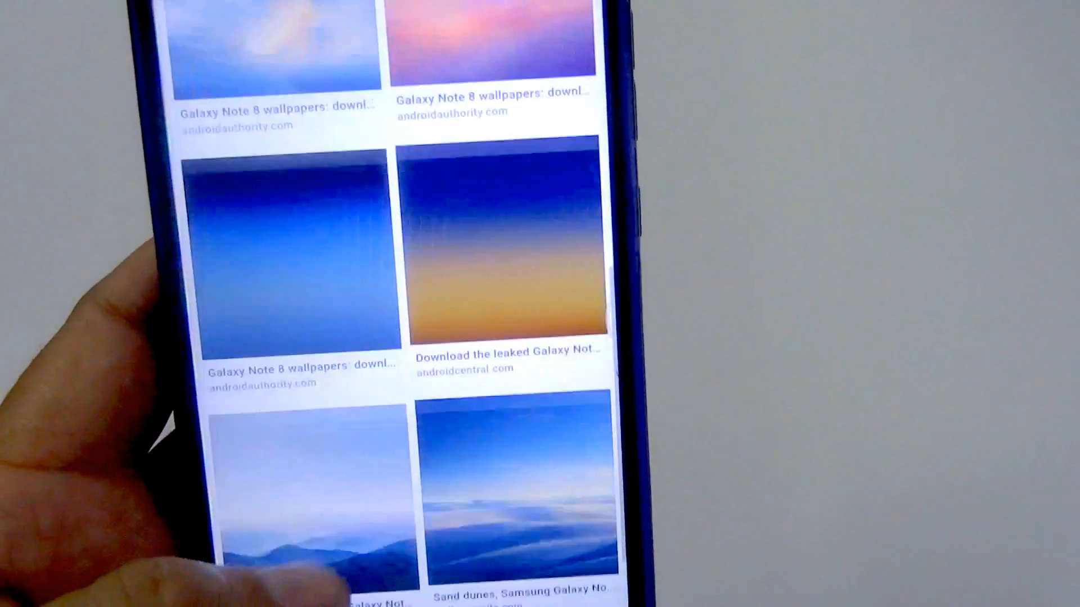
scroll(up, 3)
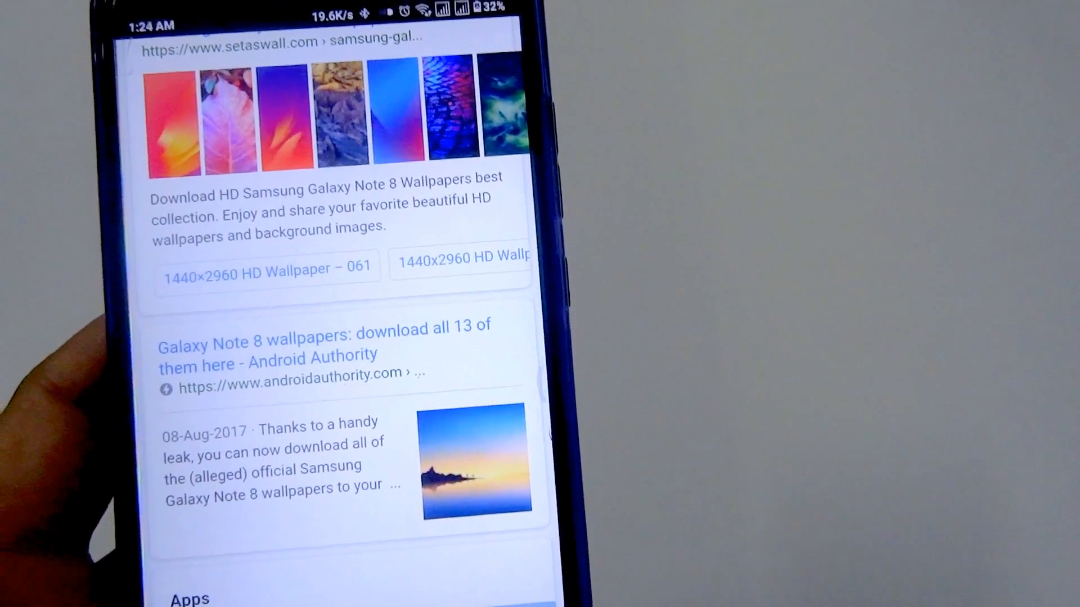
scroll(up, 3)
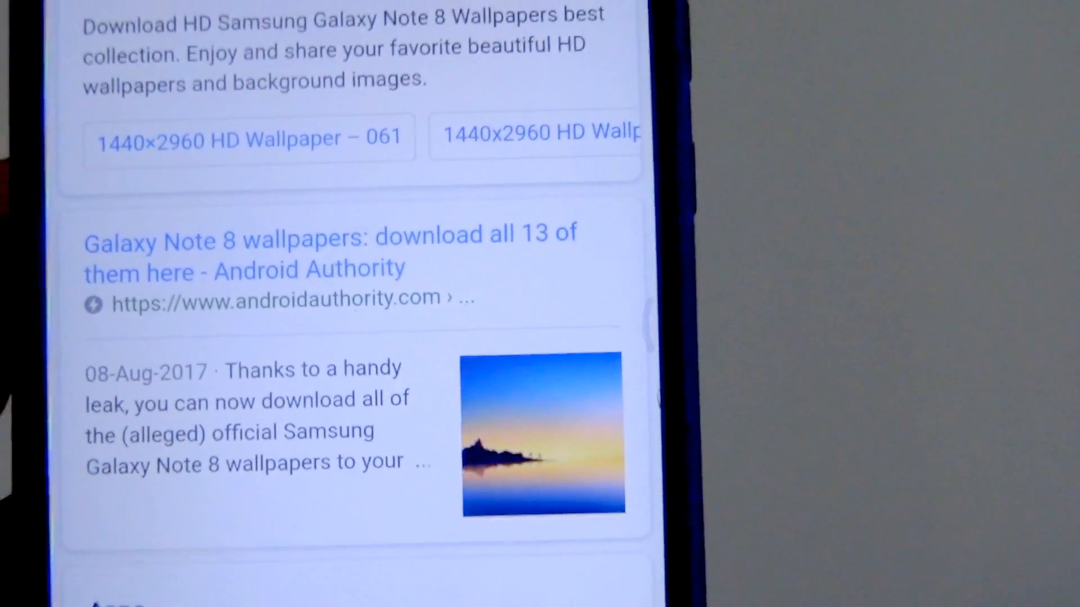
scroll(up, 3)
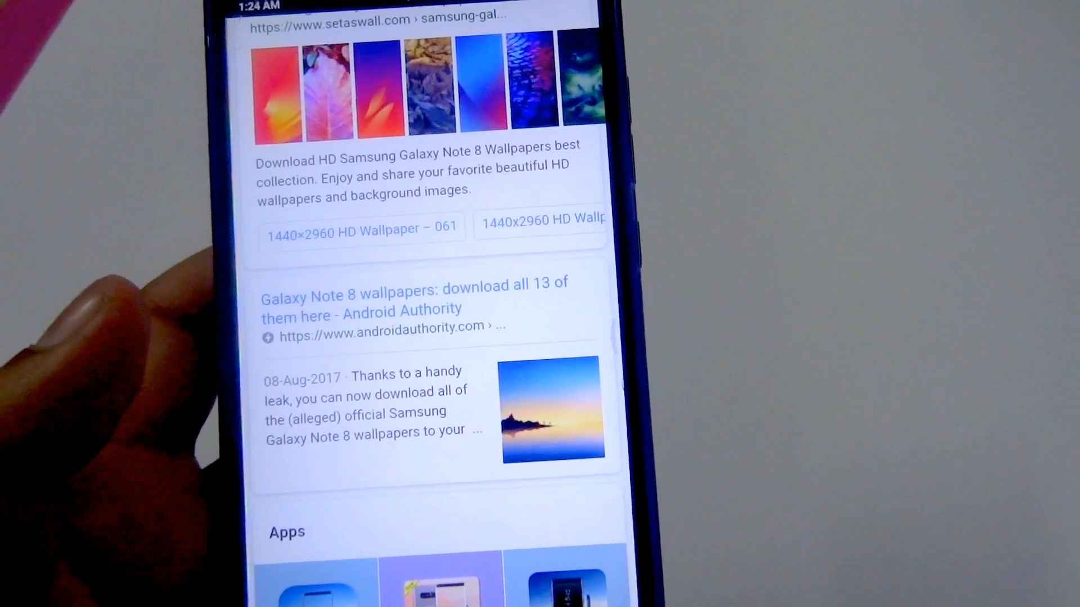